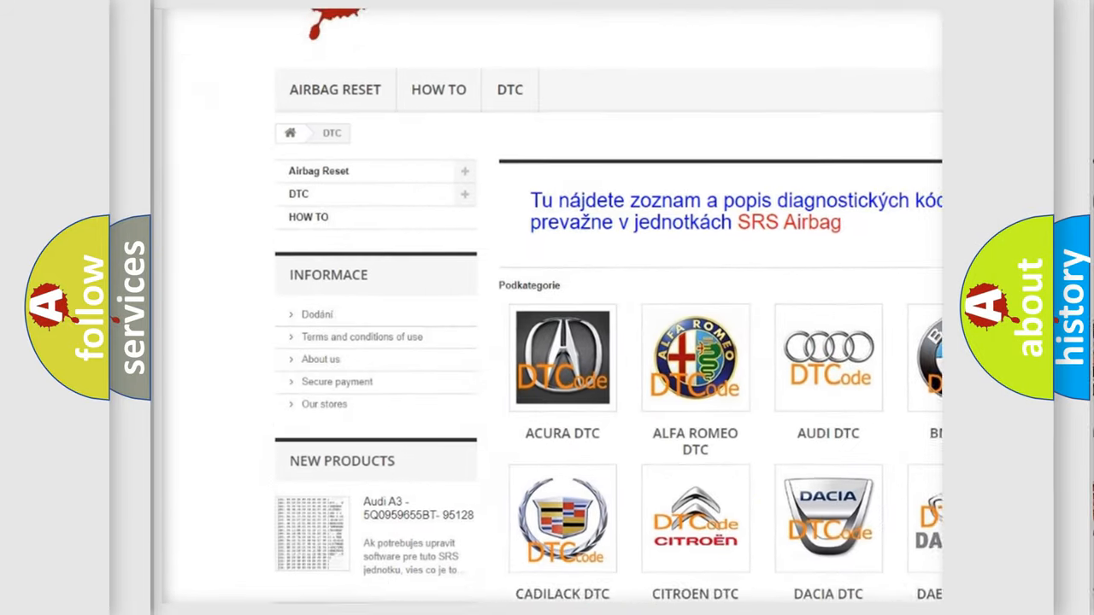
{"action": "scroll", "scroll_direction": "down", "scroll_amount": 3}
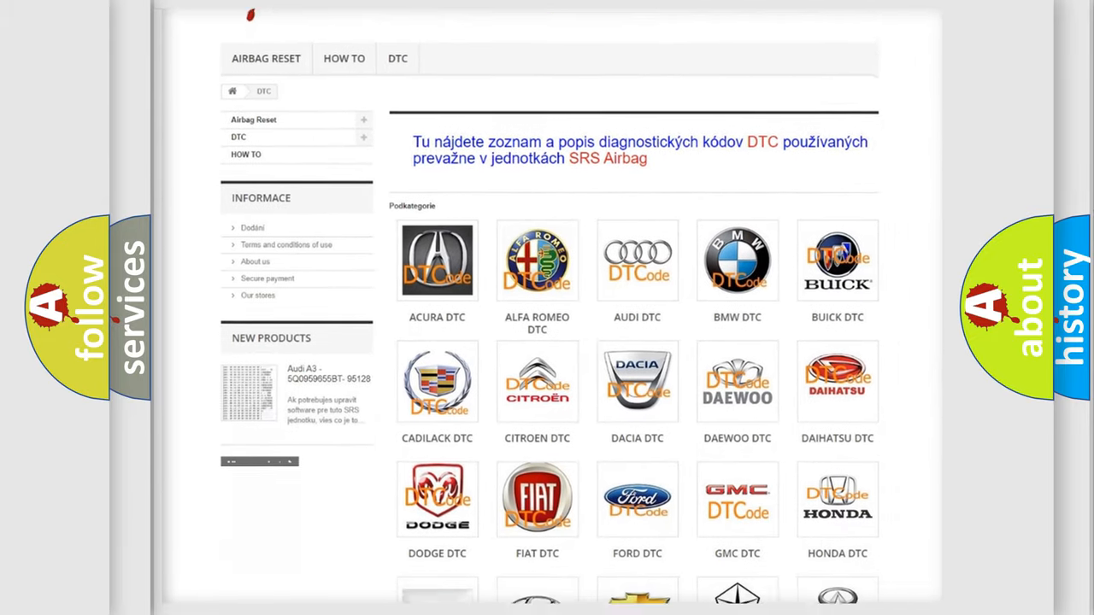
{"action": "scroll", "scroll_direction": "down", "scroll_amount": 3}
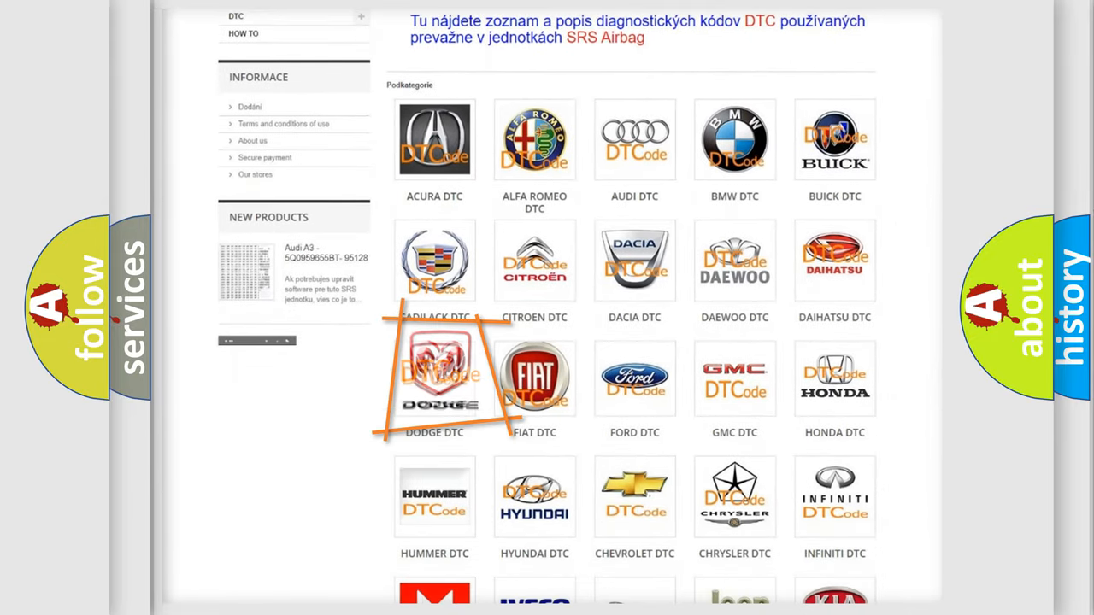